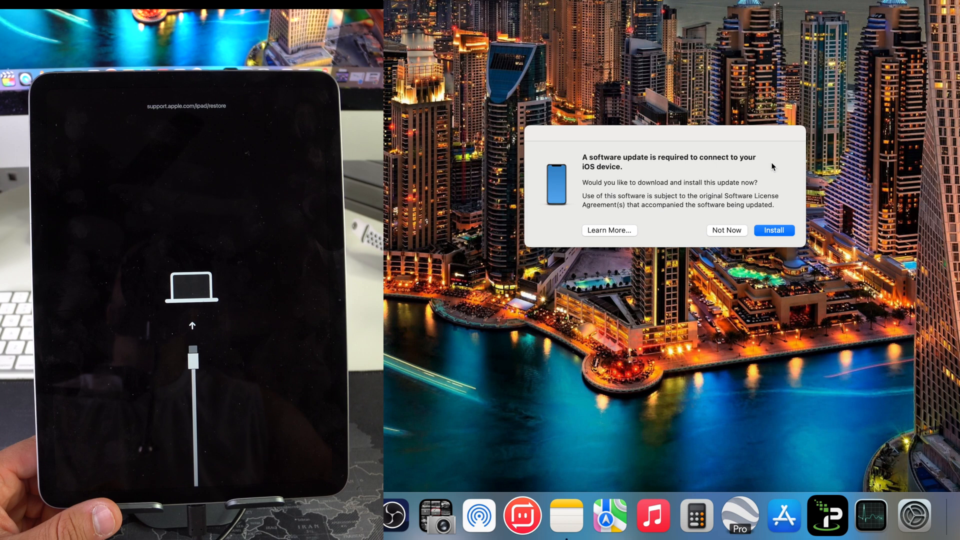
Install the macOS software update required to connect to the iOS device.
{"action": "left_click", "coordinate": [774, 230]}
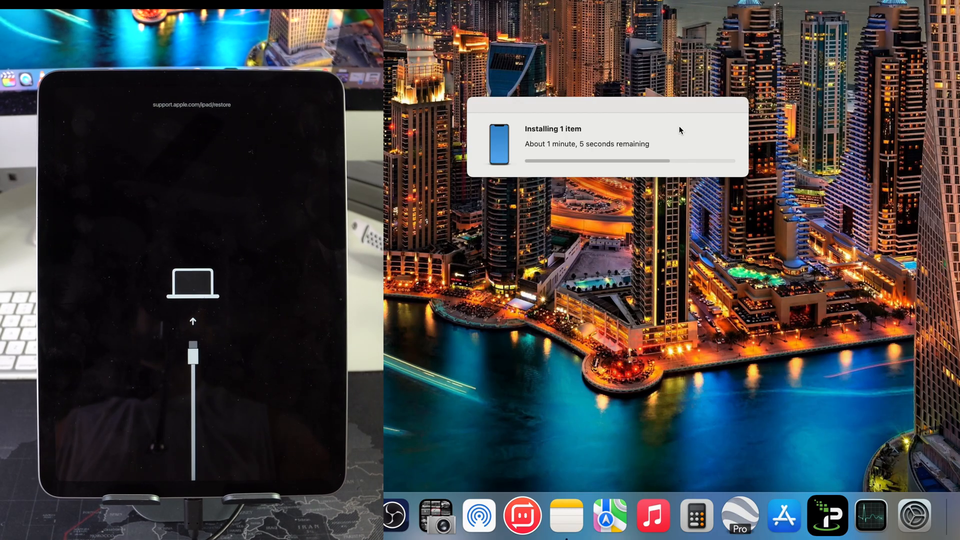
{"action": "mouse_move", "coordinate": [638, 126]}
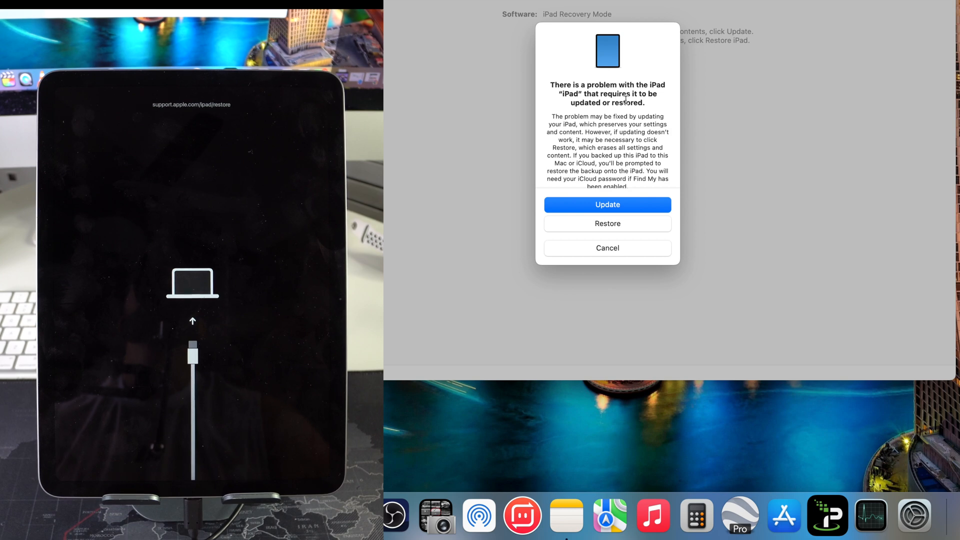
{"action": "mouse_move", "coordinate": [578, 294]}
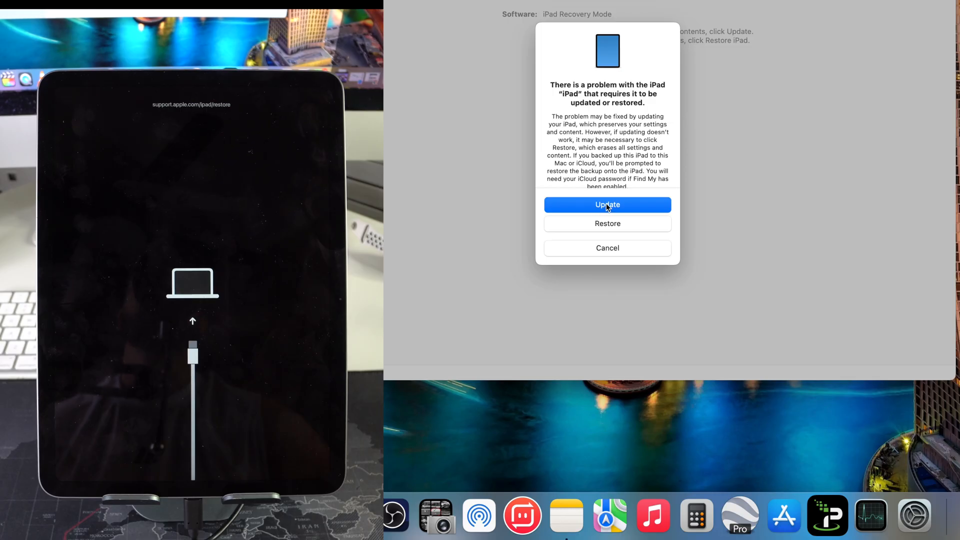
Confirm updating the recovery-mode iPad to iPadOS 18.4.1 without erasing its contents.
{"action": "left_click", "coordinate": [608, 204]}
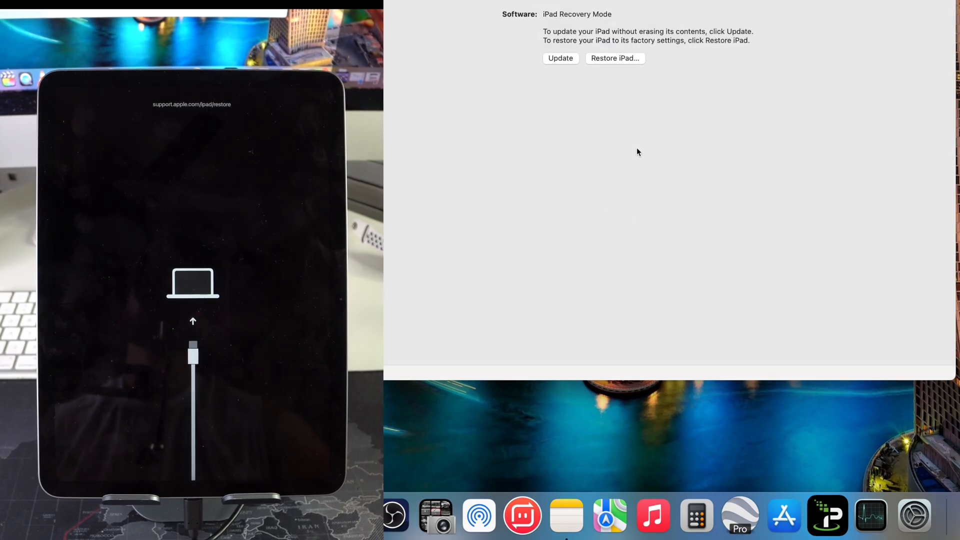
{"action": "left_click", "coordinate": [560, 58]}
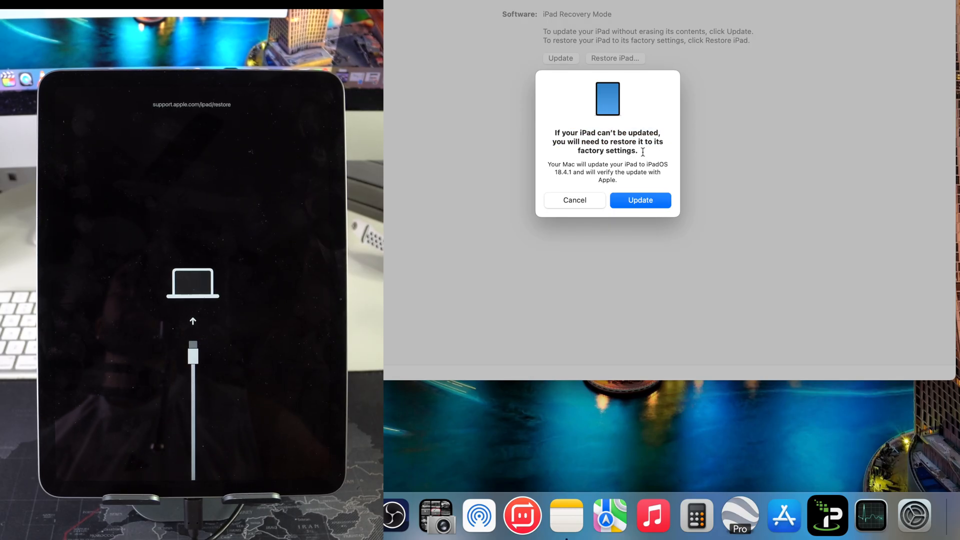
{"action": "left_click", "coordinate": [640, 200]}
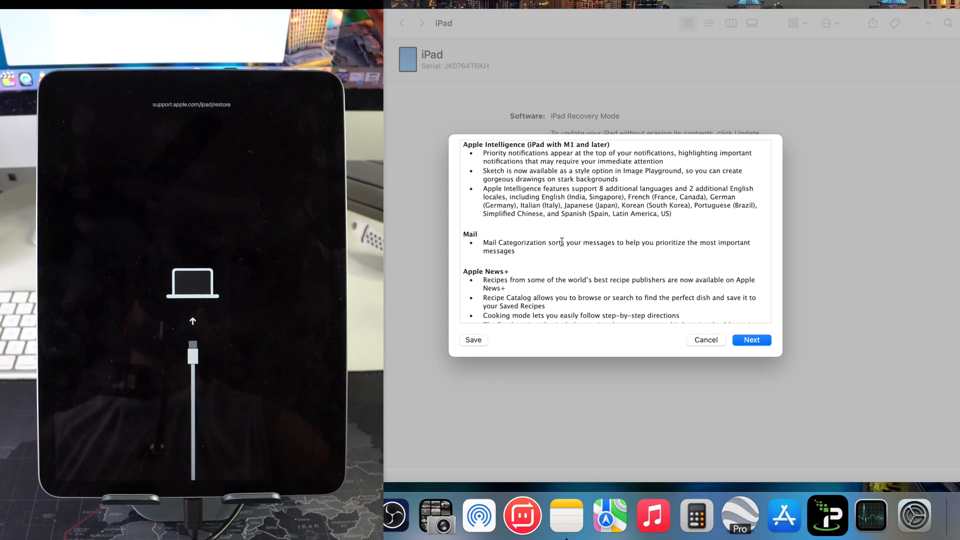
Pass the release notes and agree to the license so the 9.04 GB iPad update downloads.
{"action": "scroll", "scroll_direction": "down", "scroll_amount": 3}
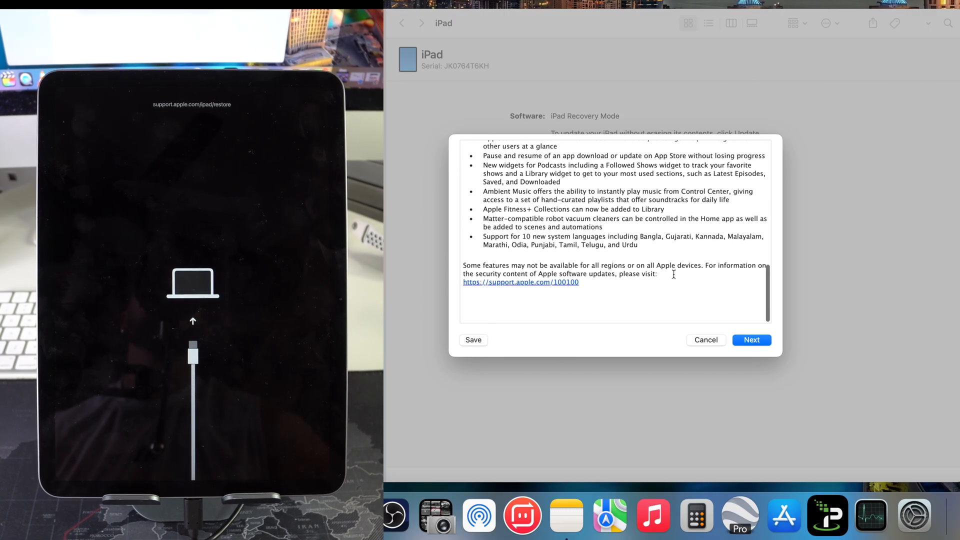
{"action": "left_click", "coordinate": [752, 340]}
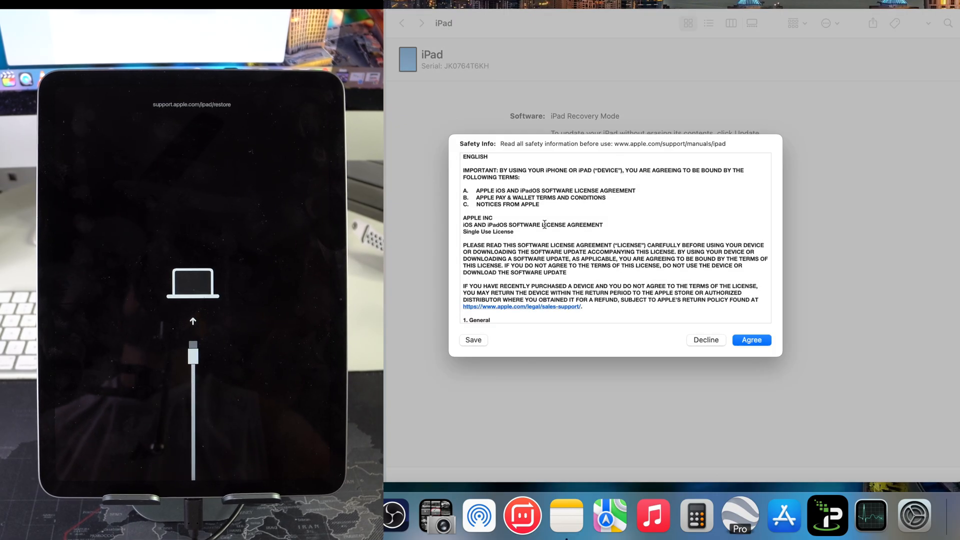
{"action": "scroll", "scroll_direction": "down", "scroll_amount": 3}
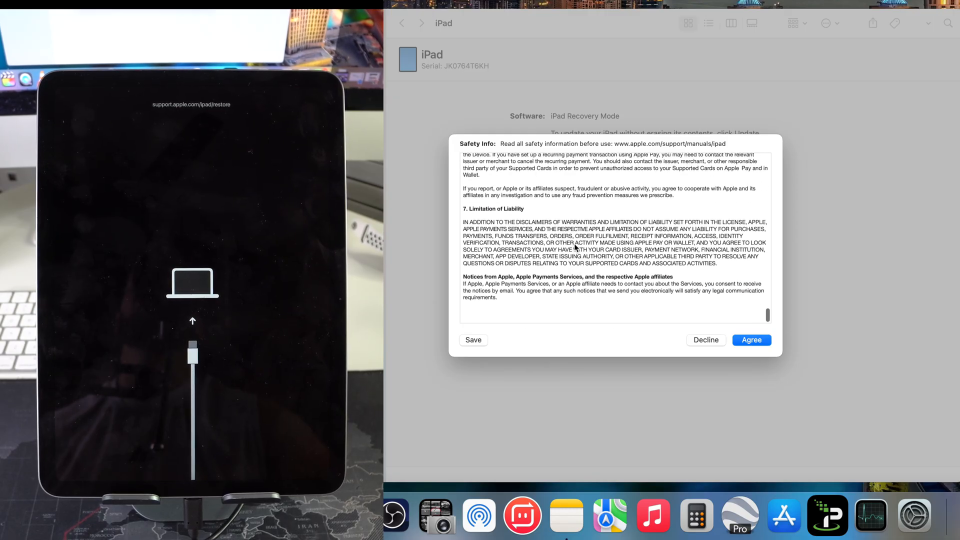
{"action": "left_click", "coordinate": [752, 341]}
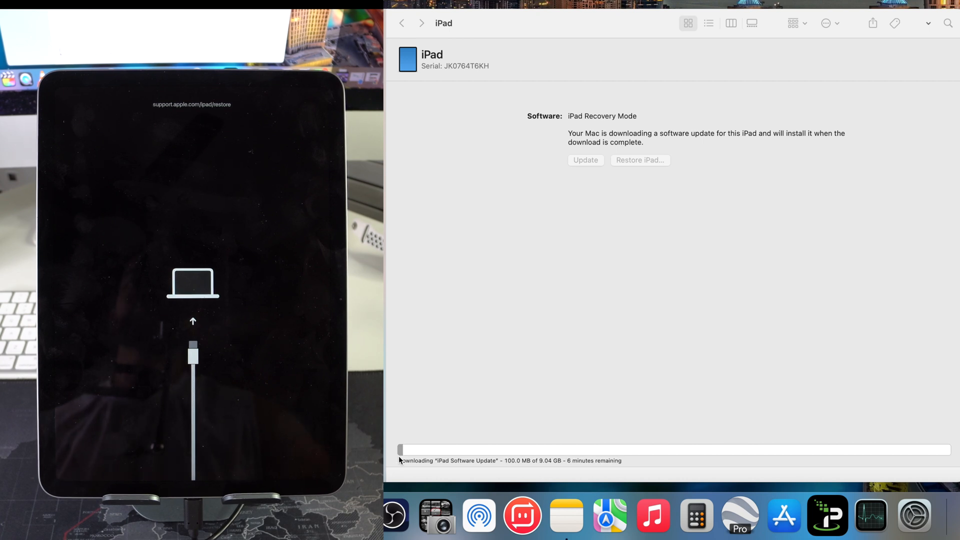
{"action": "mouse_move", "coordinate": [415, 458]}
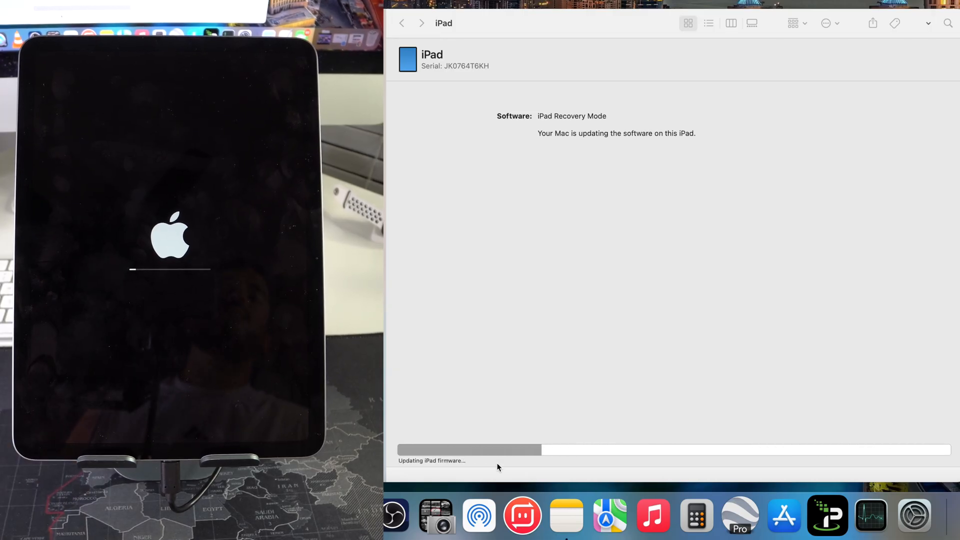
{"action": "mouse_move", "coordinate": [732, 398]}
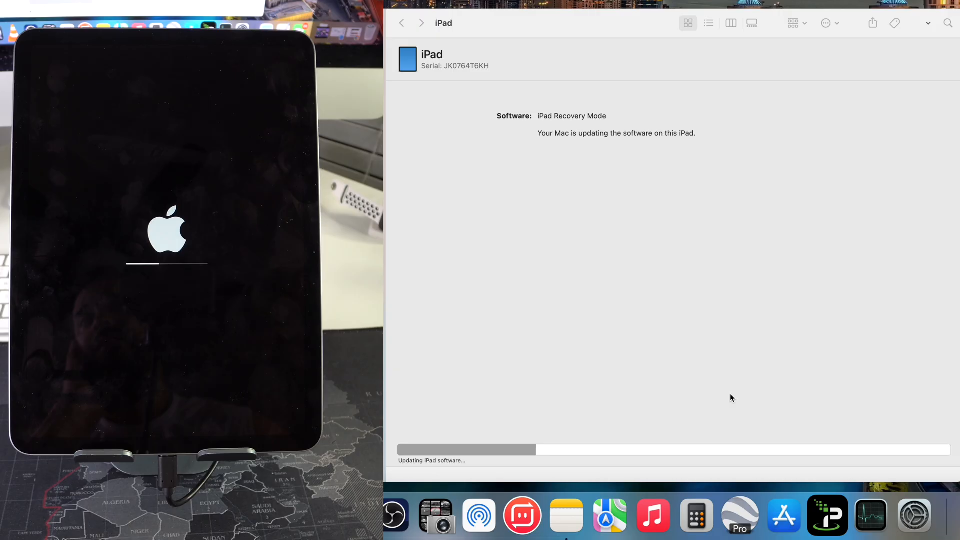
{"action": "mouse_move", "coordinate": [400, 471]}
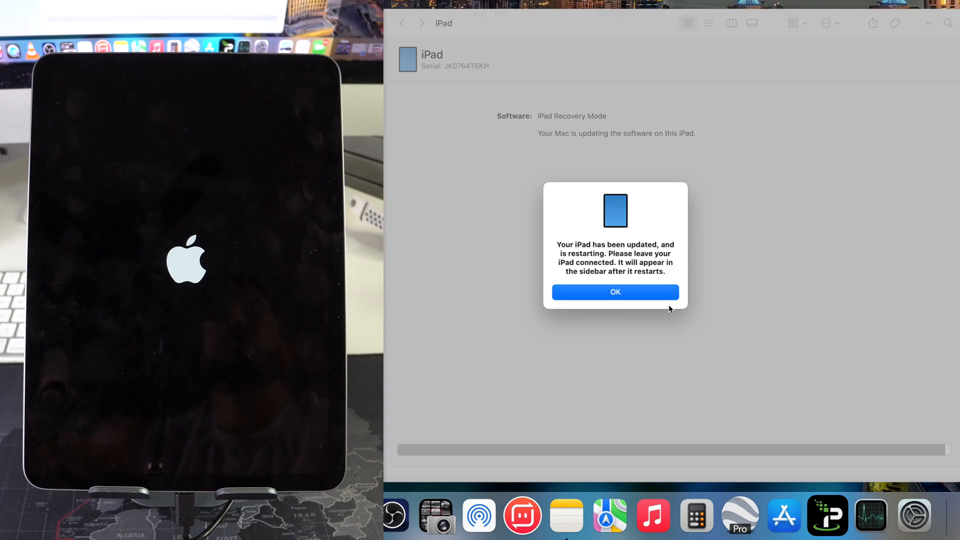
{"action": "mouse_move", "coordinate": [635, 241]}
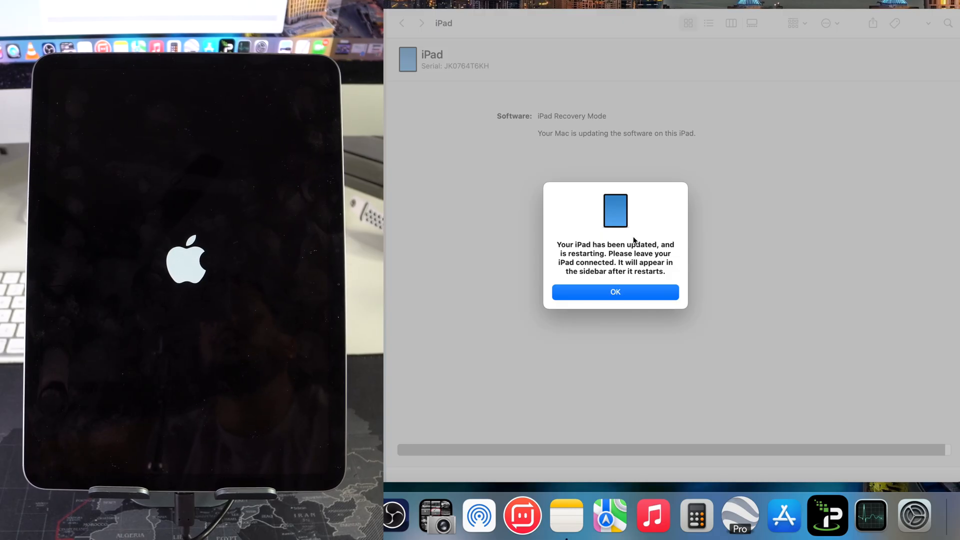
{"action": "mouse_move", "coordinate": [679, 254]}
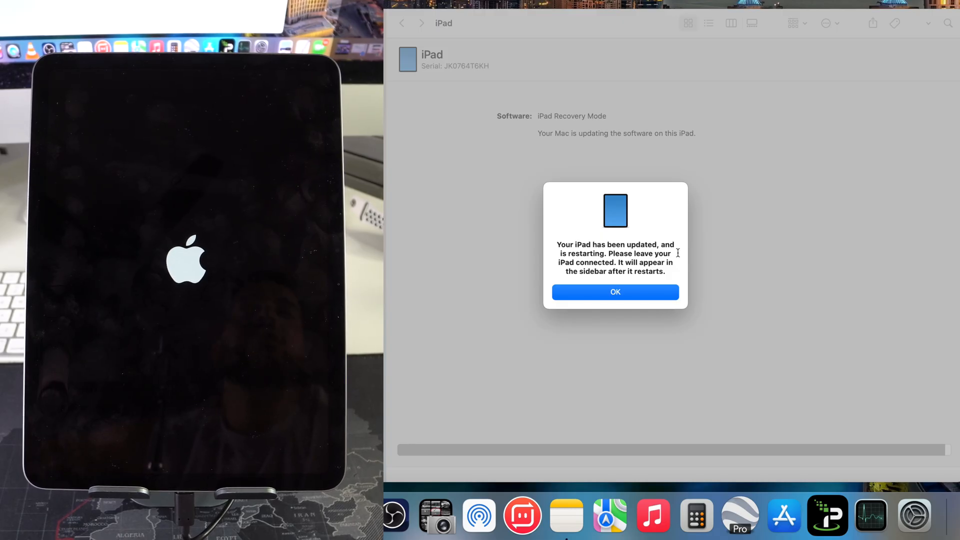
Acknowledge the restart notice so the iPad returns to the recovery Update/Restore prompt.
{"action": "left_click", "coordinate": [617, 292]}
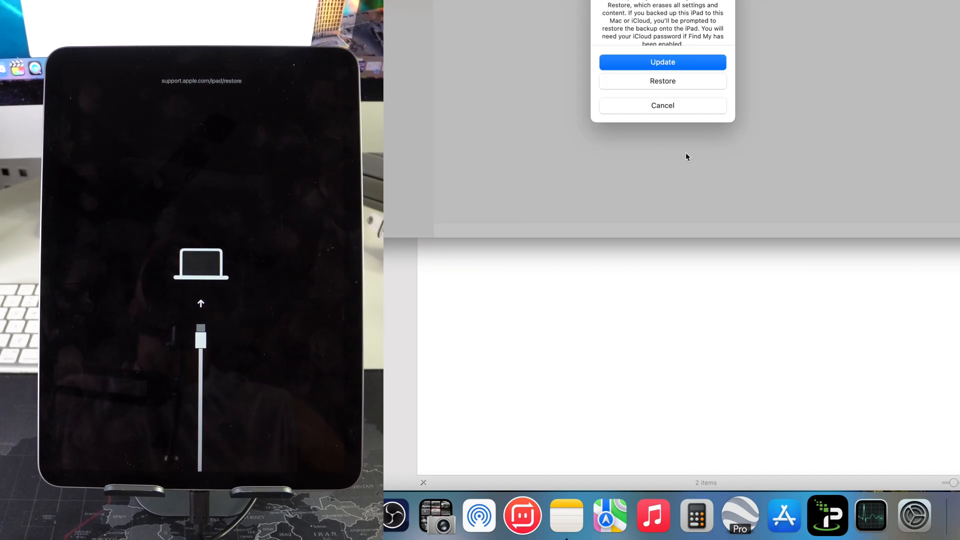
Restore and update the iPad to factory settings, then choose English in its setup.
{"action": "left_click", "coordinate": [662, 81]}
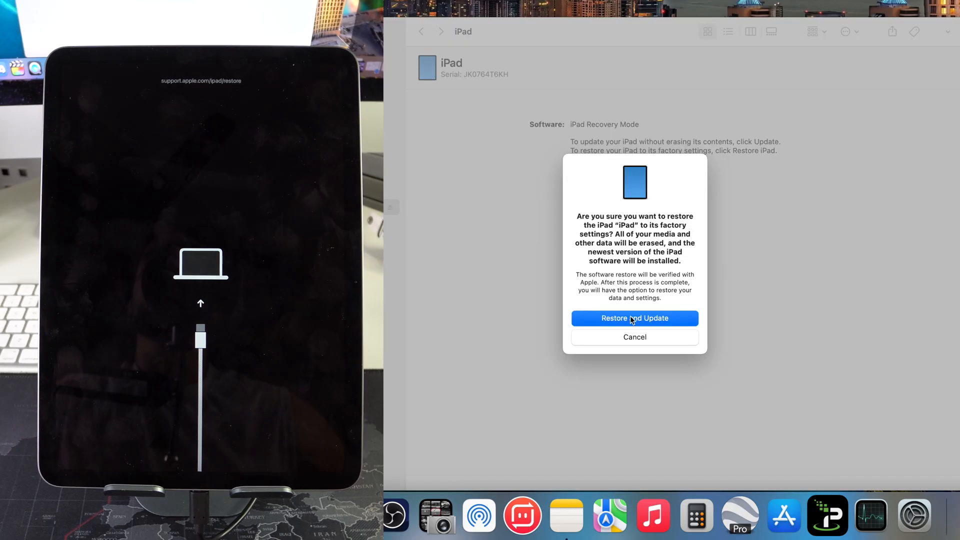
{"action": "left_click", "coordinate": [634, 318]}
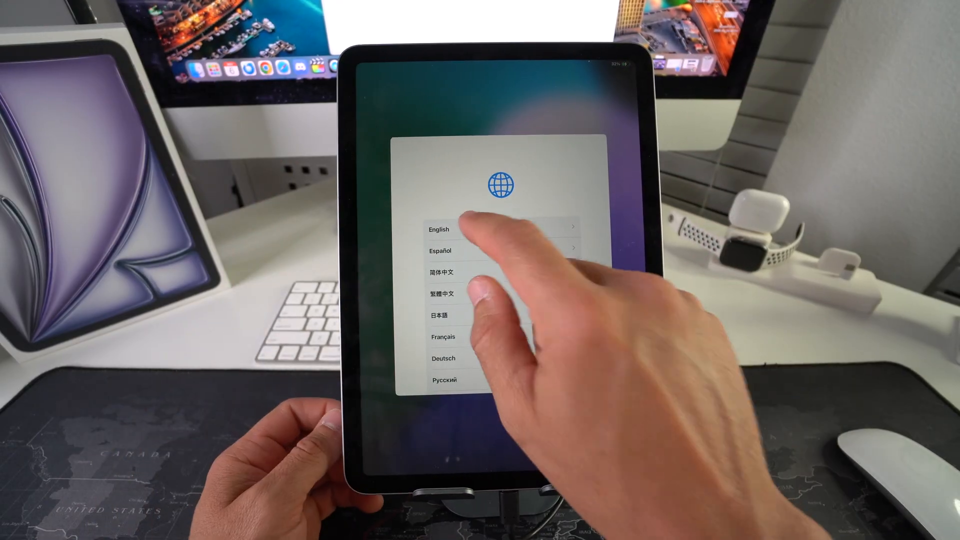
{"action": "left_click", "coordinate": [458, 230]}
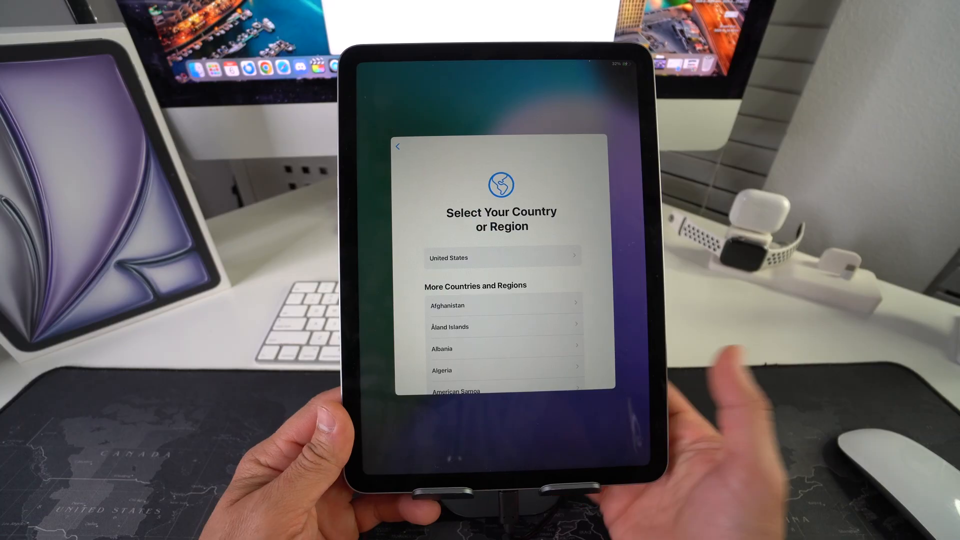